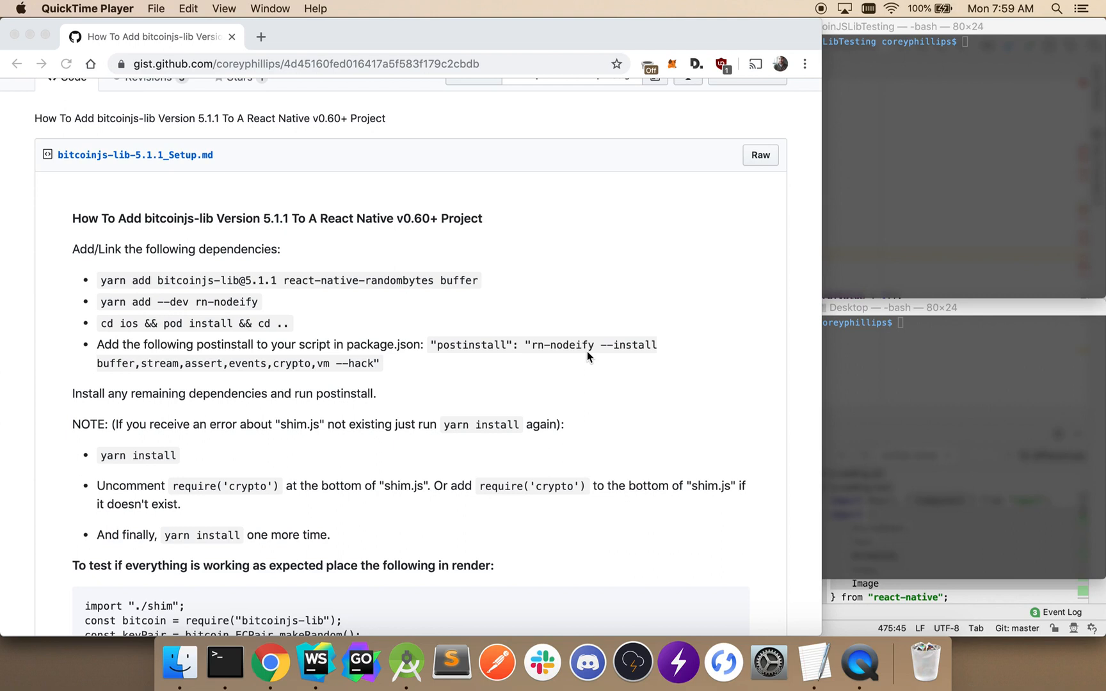
pyautogui.moveTo(847, 228)
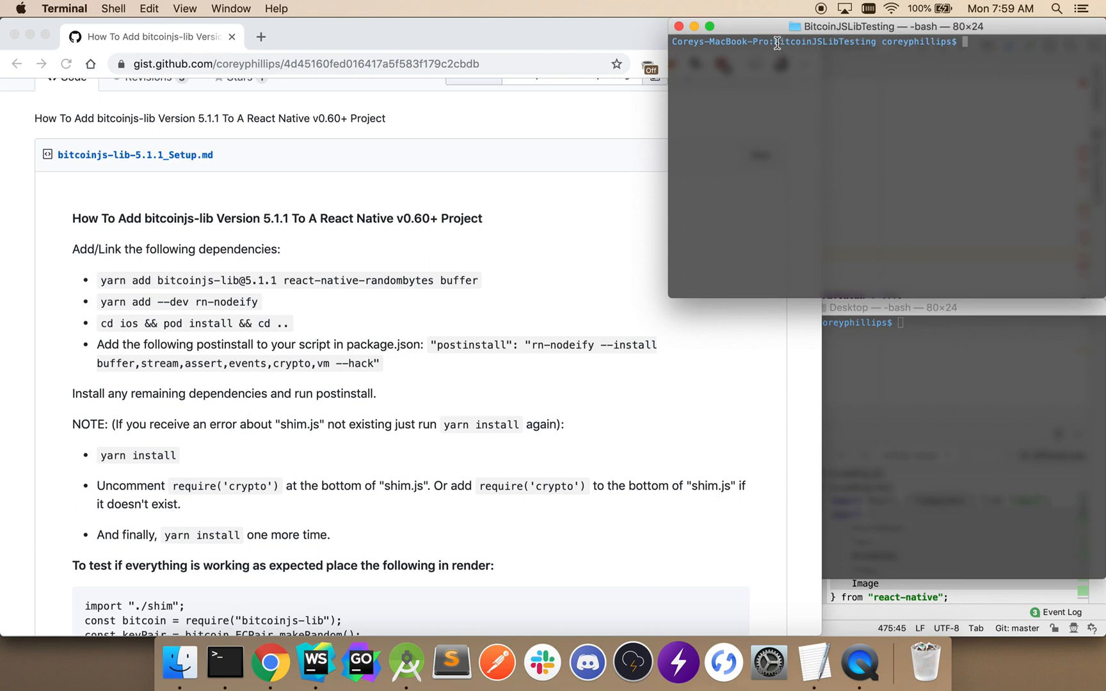
pyautogui.moveTo(788, 44)
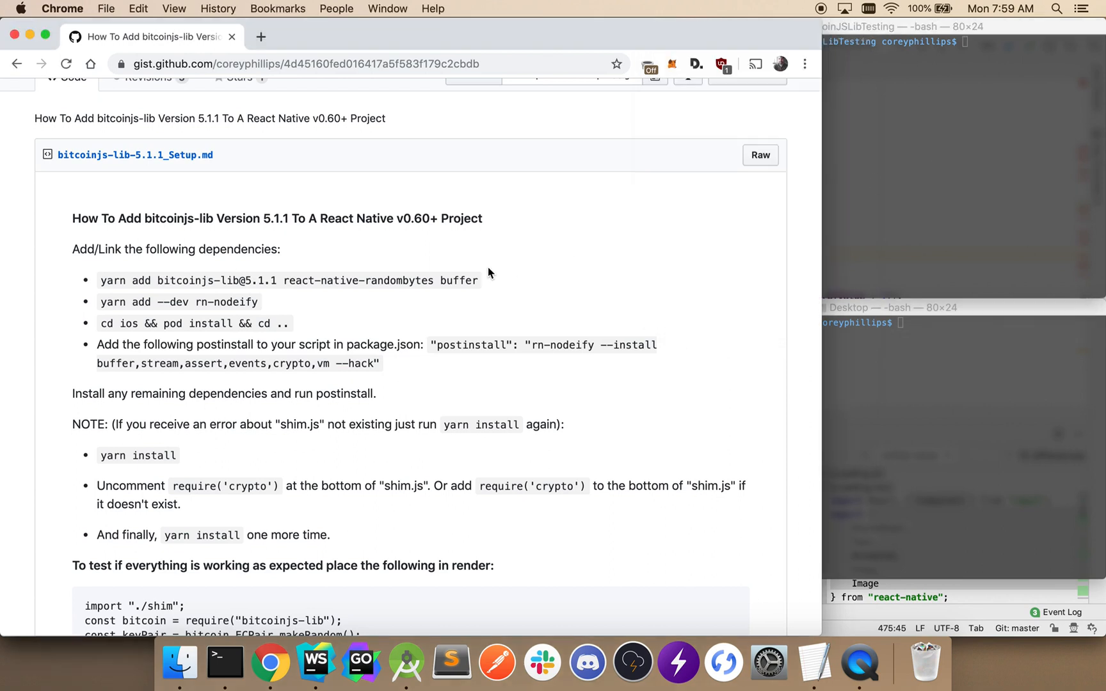
# - Run the gist's yarn add commands in Terminal, then cd ios && pod install && cd .
pyautogui.moveTo(338, 281); pyautogui.dragTo(478, 281)
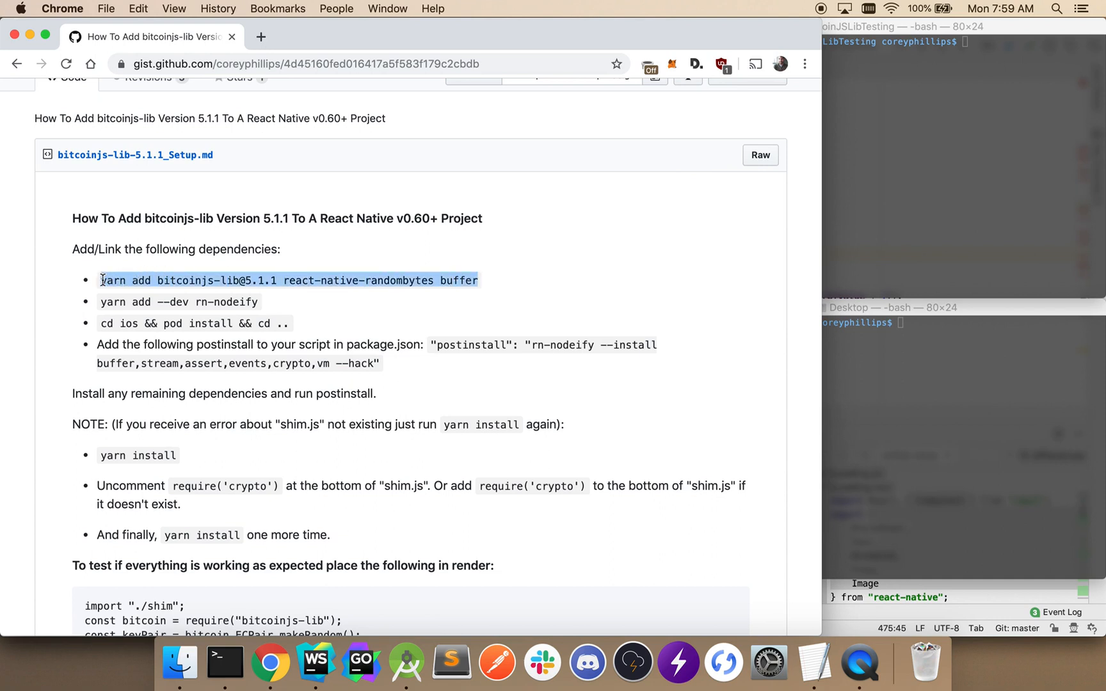
pyautogui.click(137, 8)
pyautogui.write('webst')
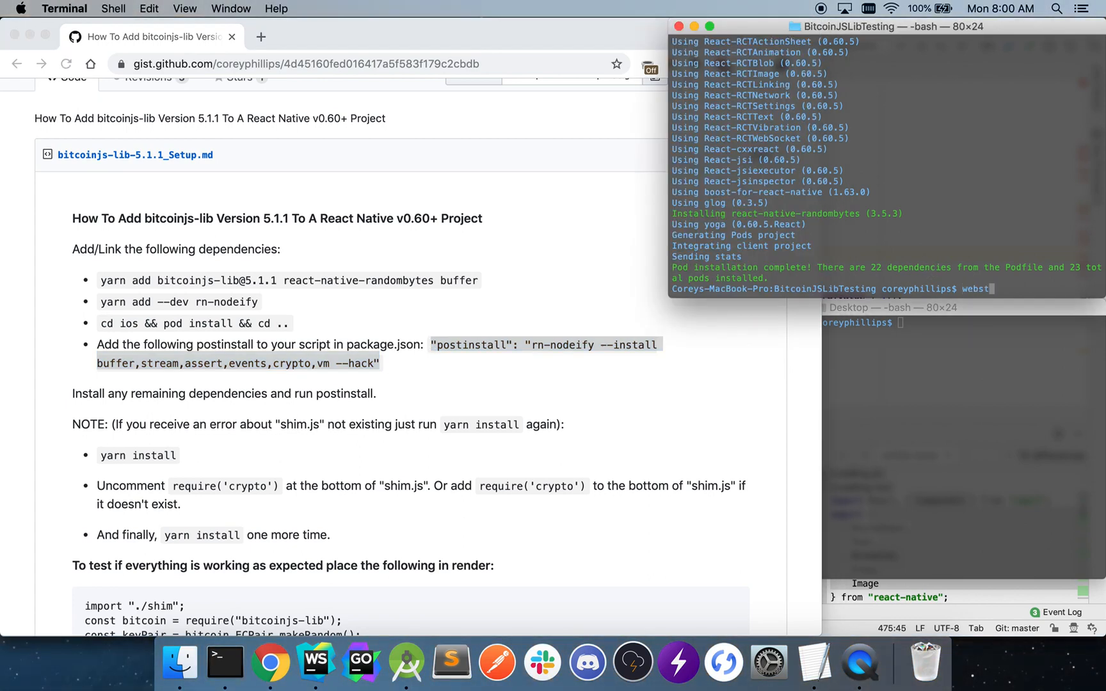
# - Open the project with webstorm . and add the rn-nodeify postinstall line to package.json
pyautogui.press('Return')
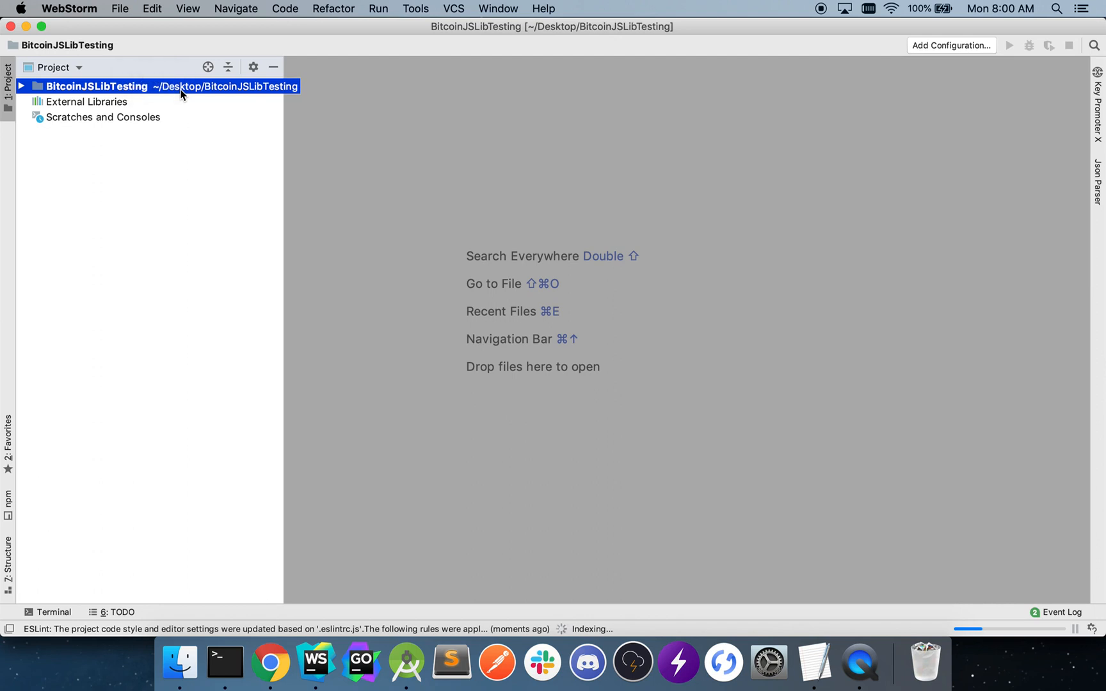
pyautogui.doubleClick(90, 347)
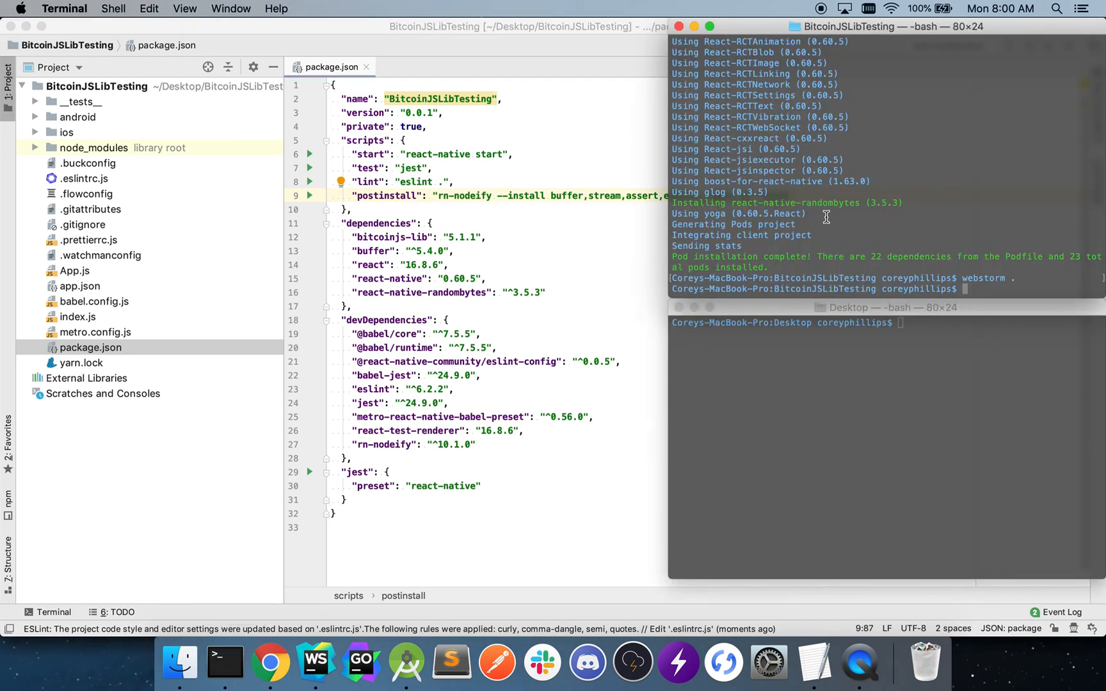
# - Run yarn install to generate the rn-nodeify shims, then review the setup instructions in Chrome
pyautogui.write('yarn install')
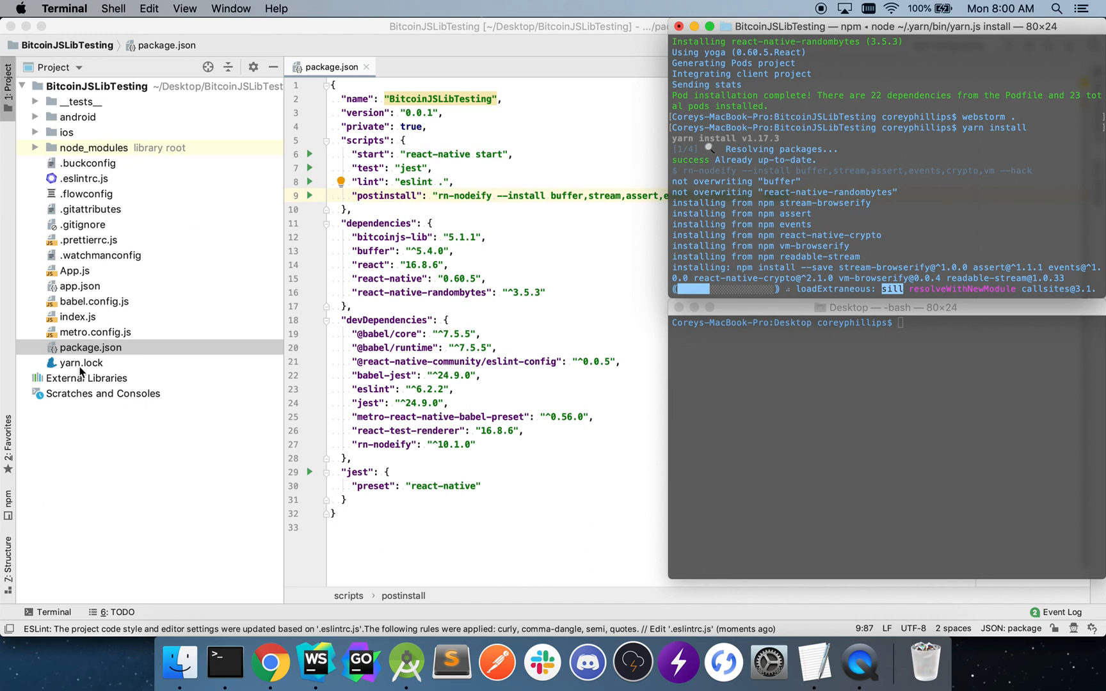
pyautogui.click(270, 662)
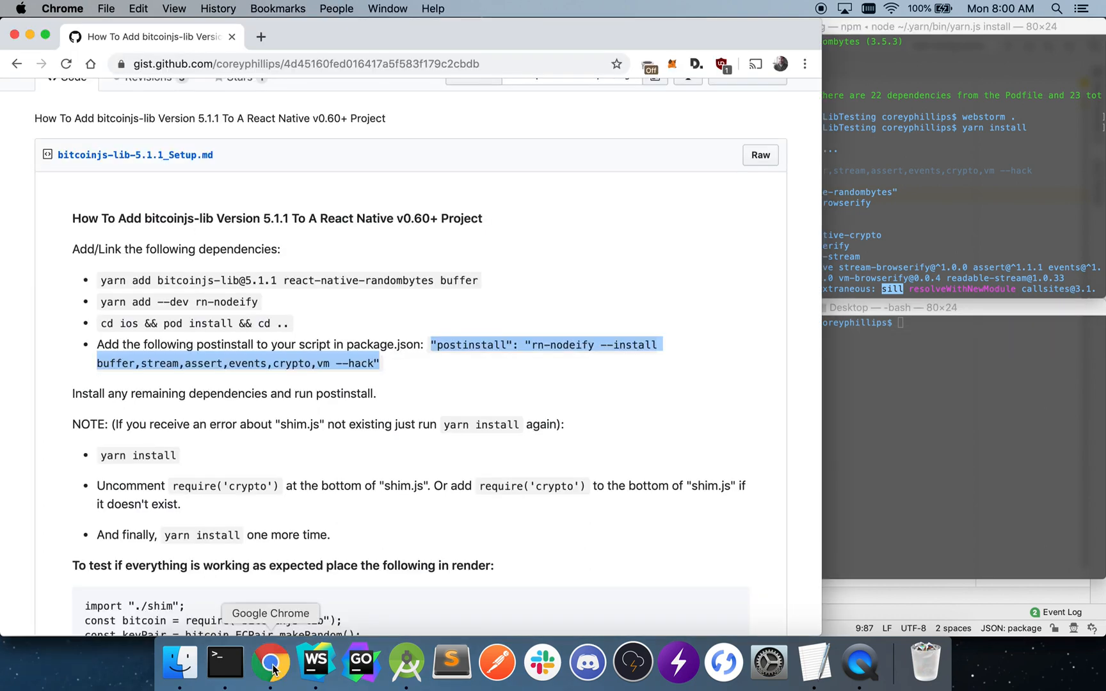
pyautogui.scroll(-3)
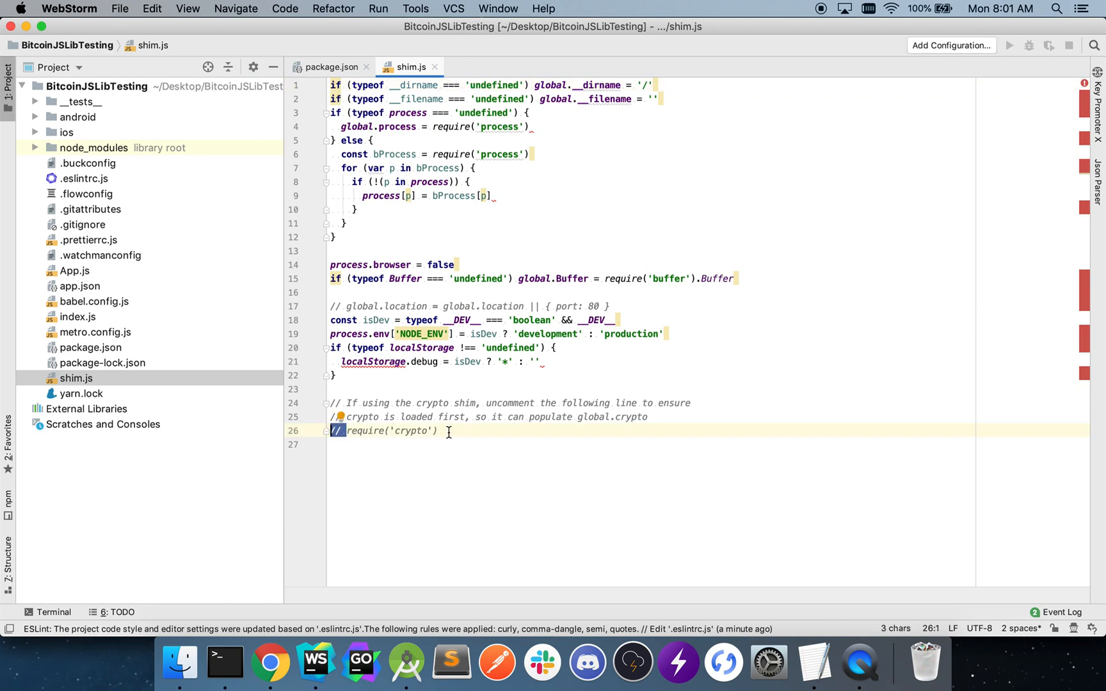
# - Remove the comment from the final require('crypto') line in shim.js
pyautogui.press('cmd+/')
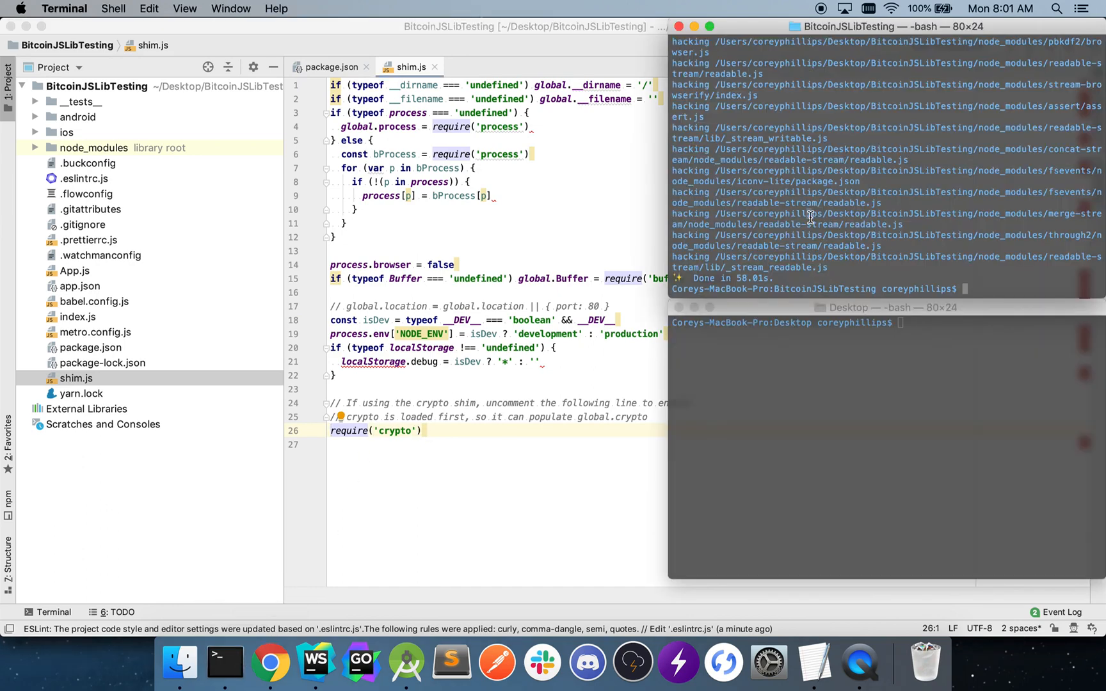
# - Run yarn install again and highlight the gist's test code block for render
pyautogui.write('yarn install')
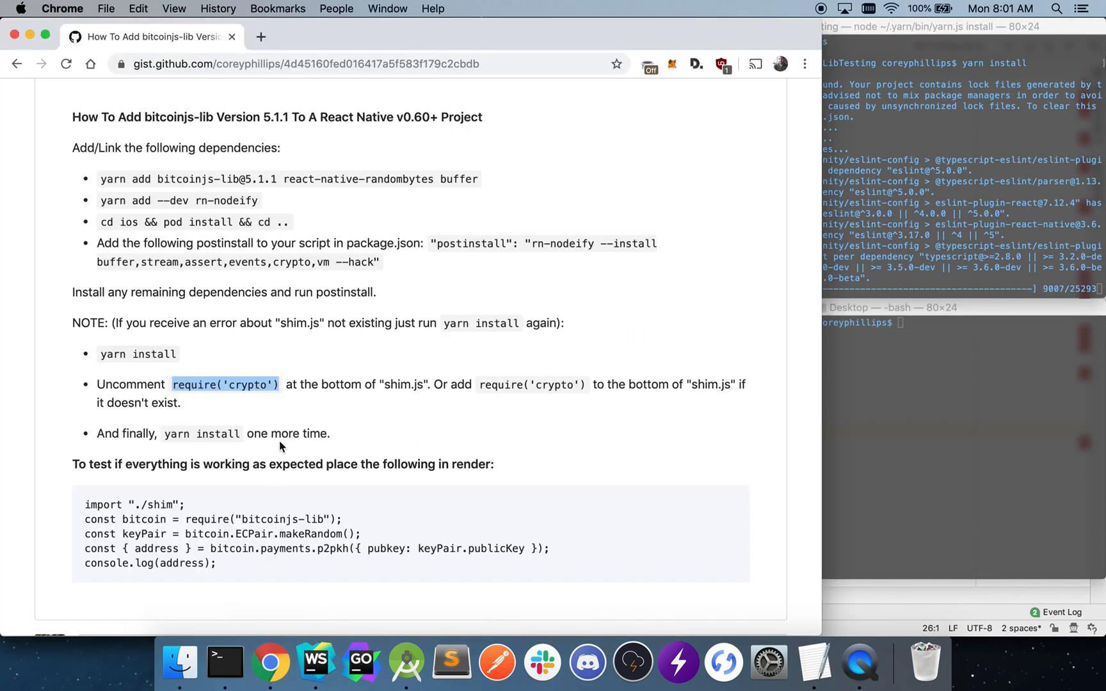
pyautogui.scroll(-3)
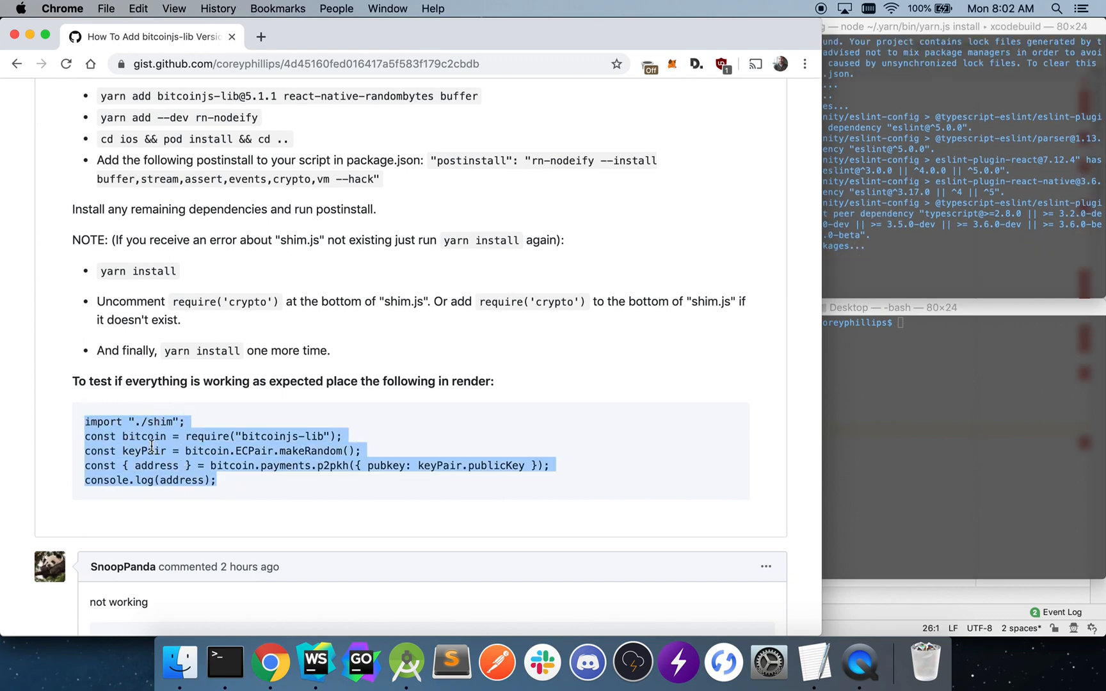
# - Paste the bitcoinjs-lib snippet into App.js after the imports, using alert(address) instead of console.log
pyautogui.click(315, 662)
pyautogui.write('App')
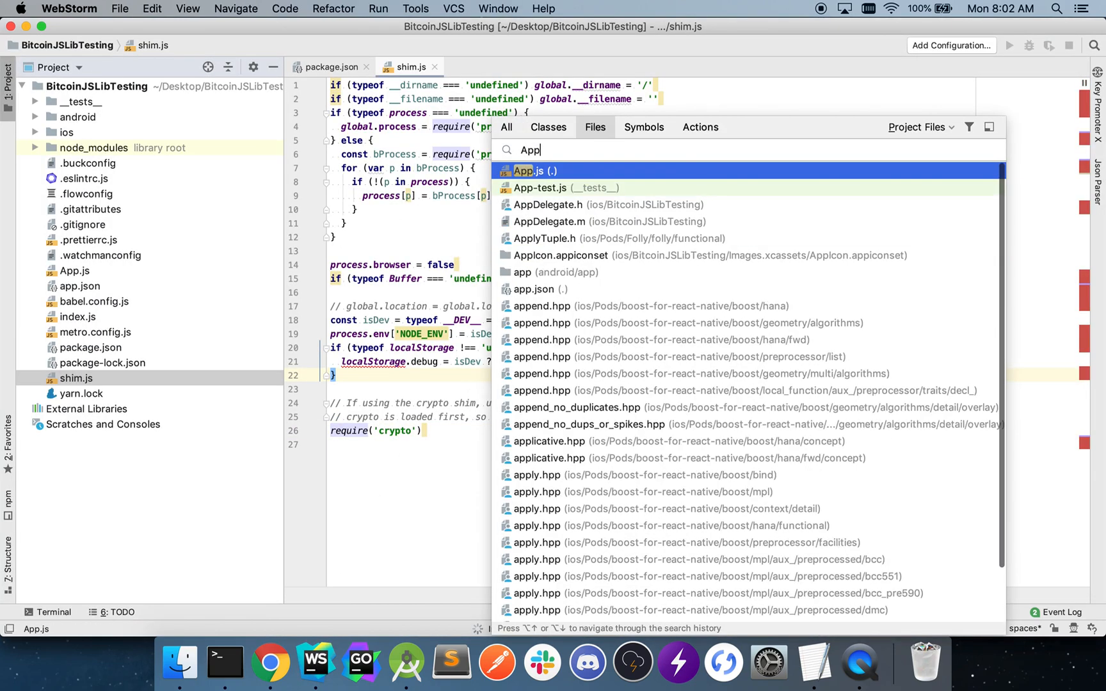
pyautogui.click(530, 171)
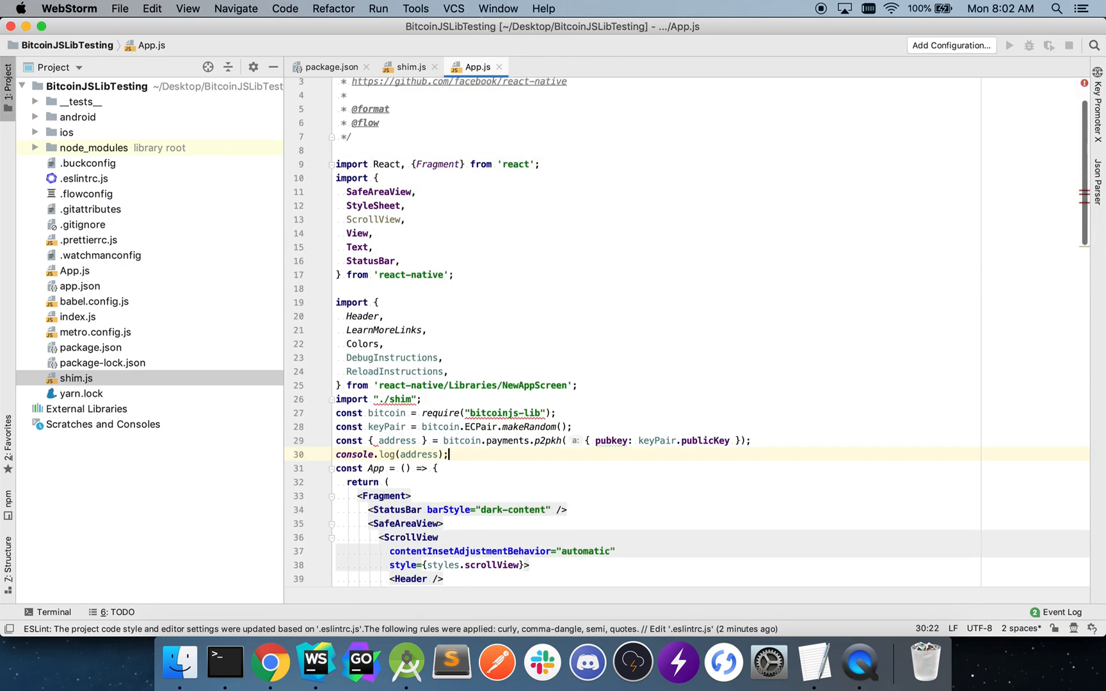
pyautogui.scroll(-3)
pyautogui.write('alert')
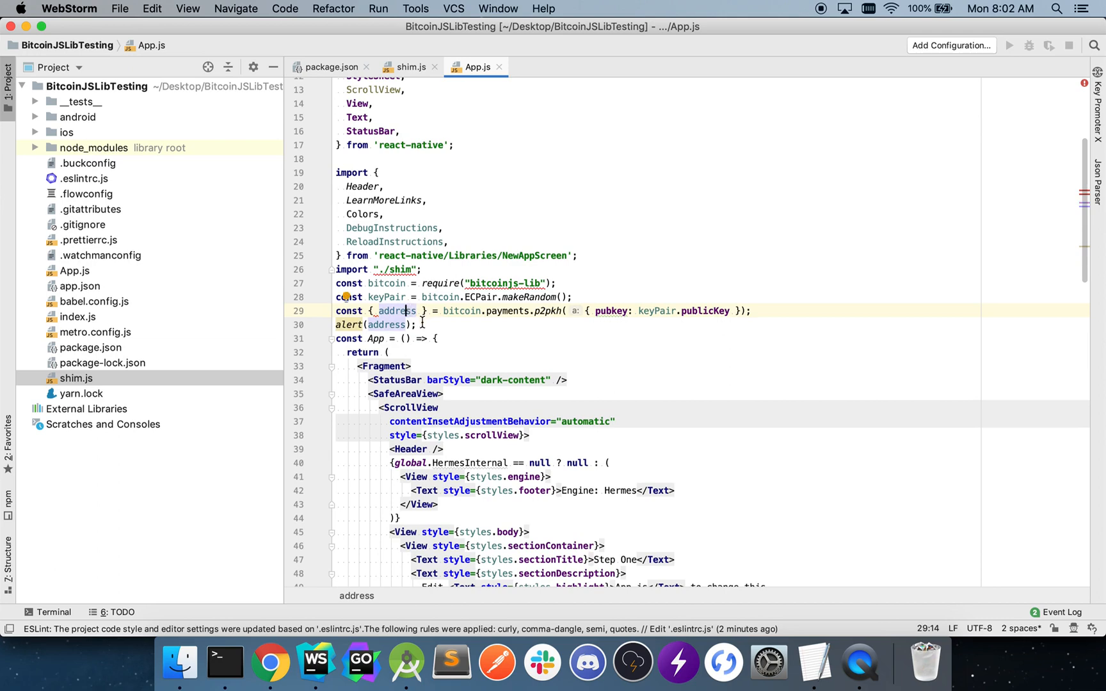
pyautogui.moveTo(224, 662)
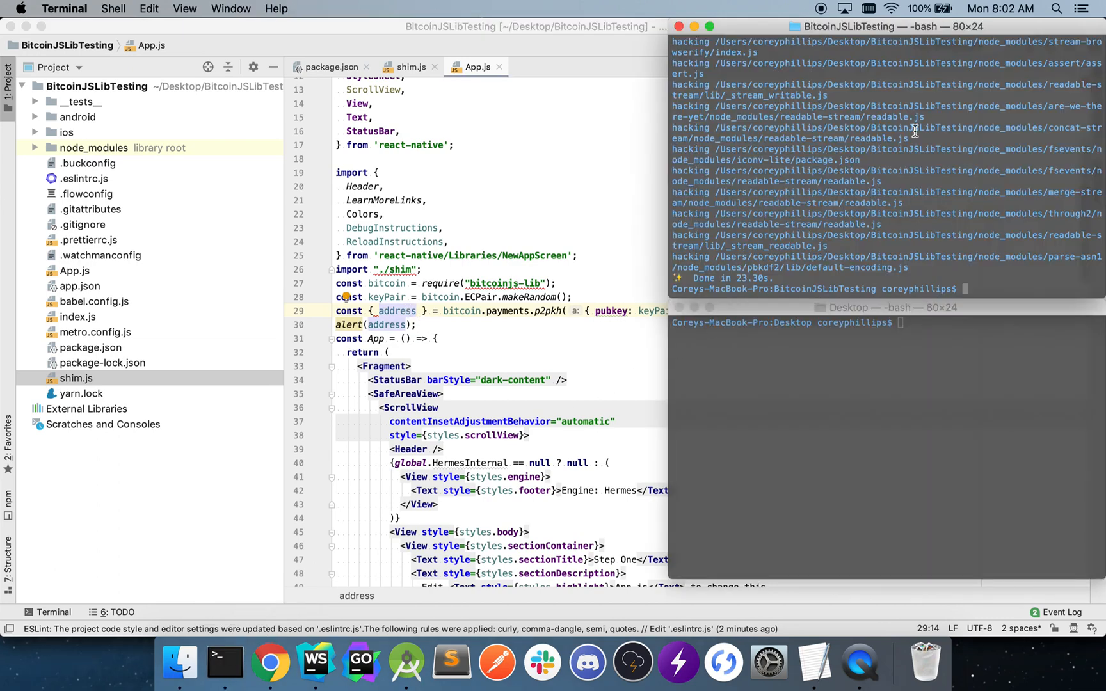
# - Start Metro with yarn start, then begin typing react-native run-ios in the second shell
pyautogui.write('yarn sta')
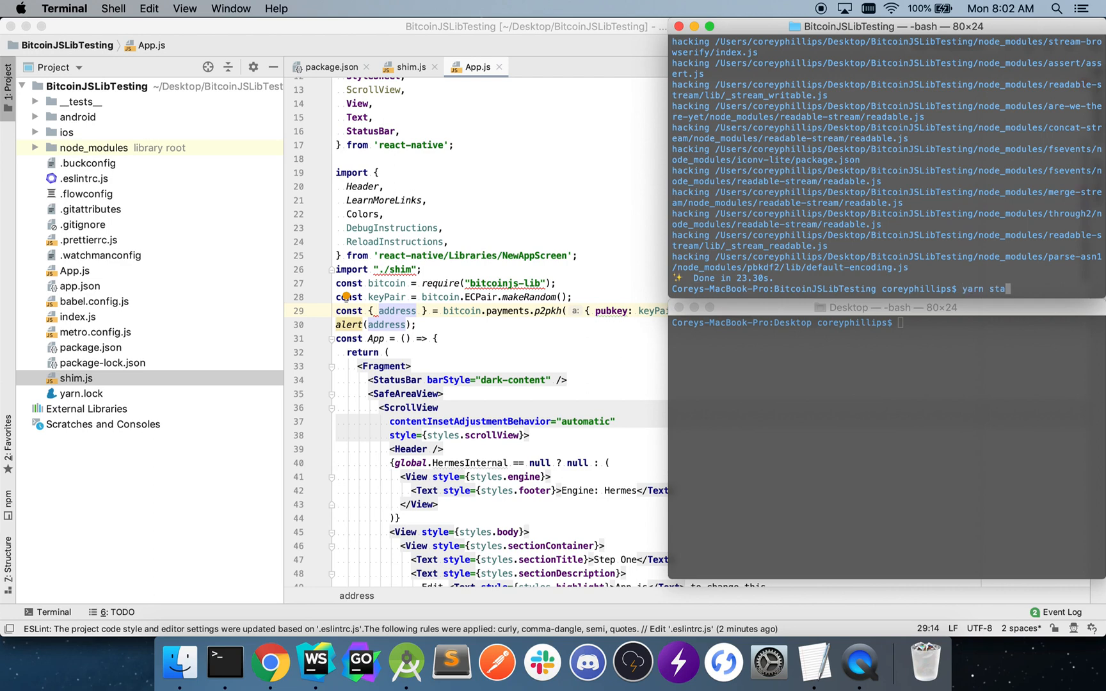
pyautogui.press('enter')
pyautogui.write('cd BitcoinJSLibTesting/')
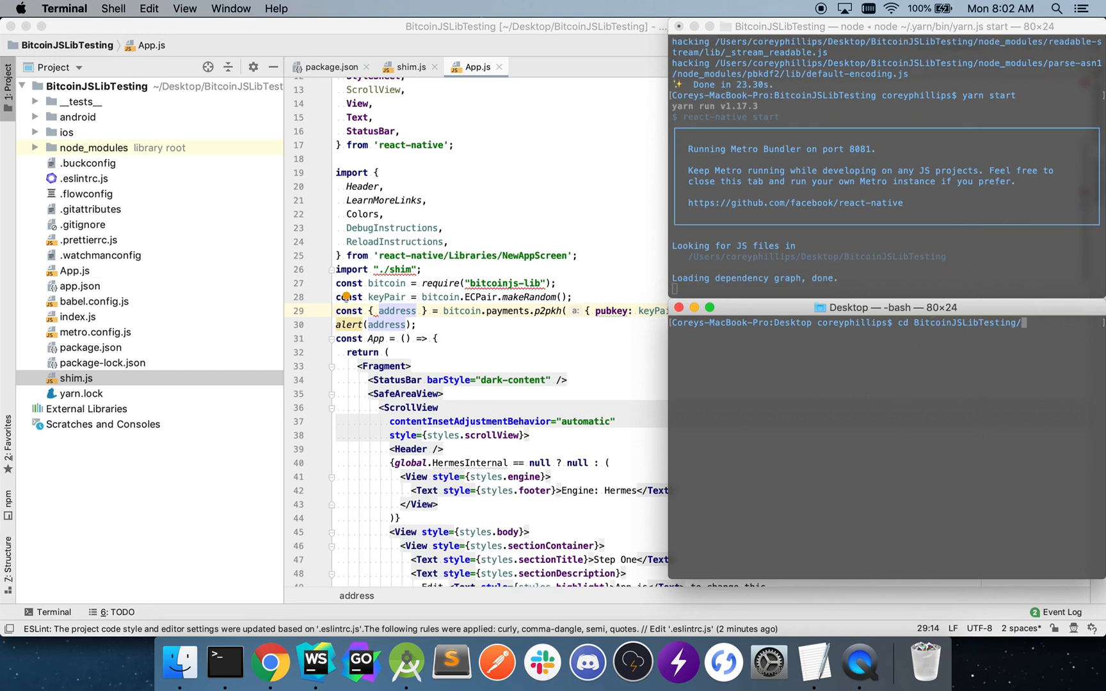
pyautogui.write('react-')
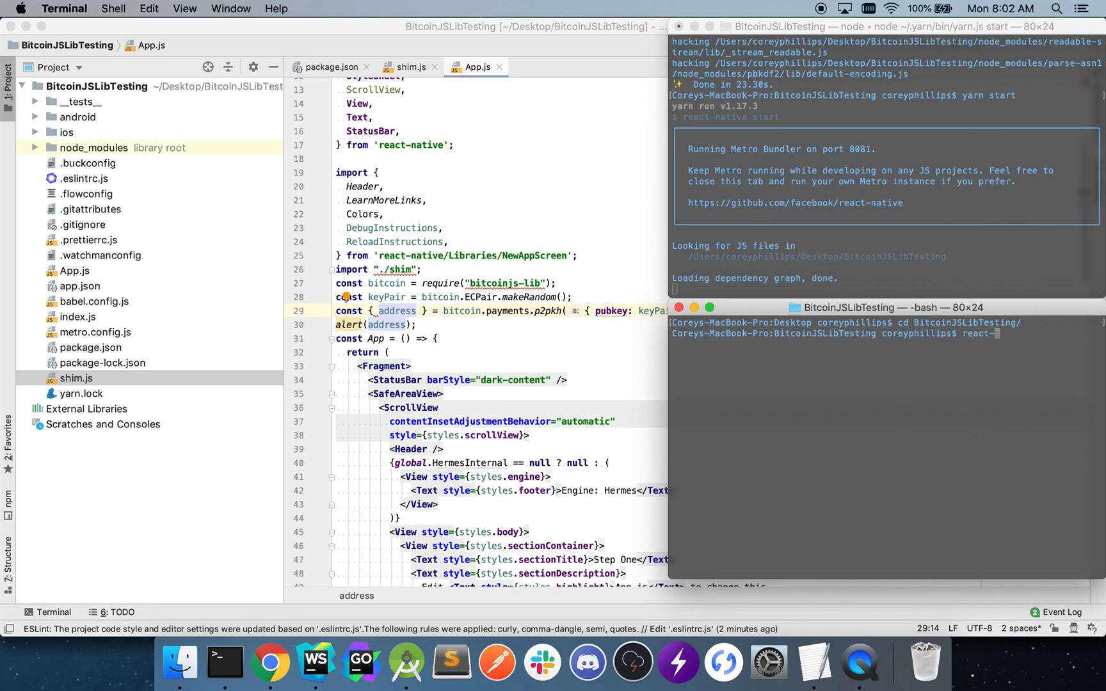
pyautogui.write('native run-')
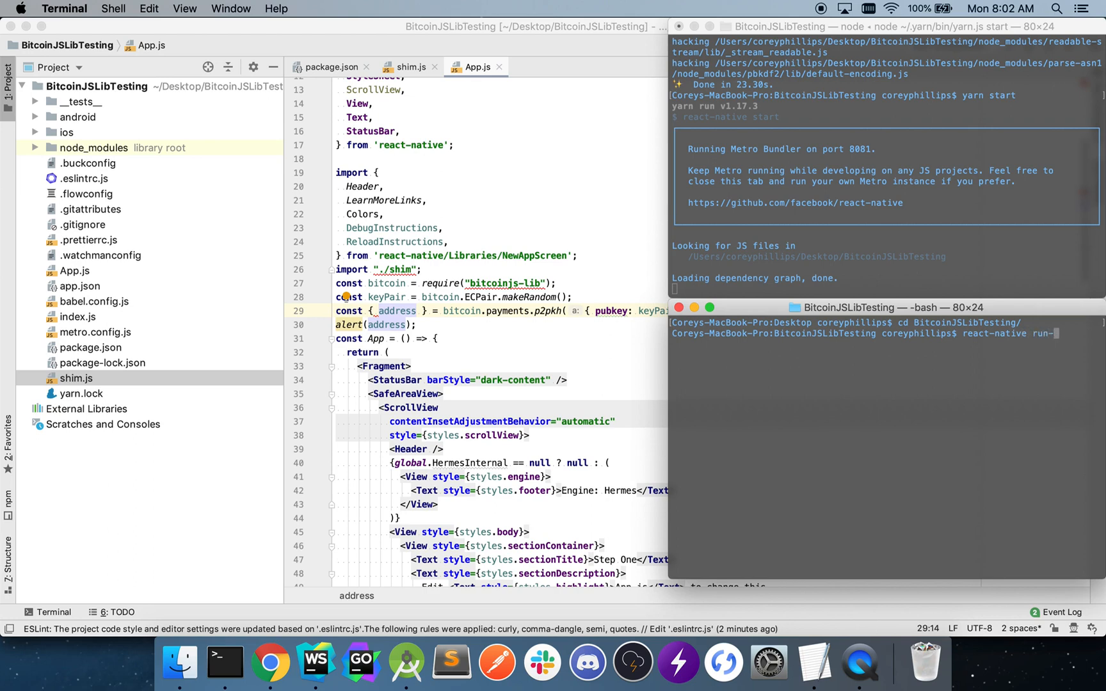